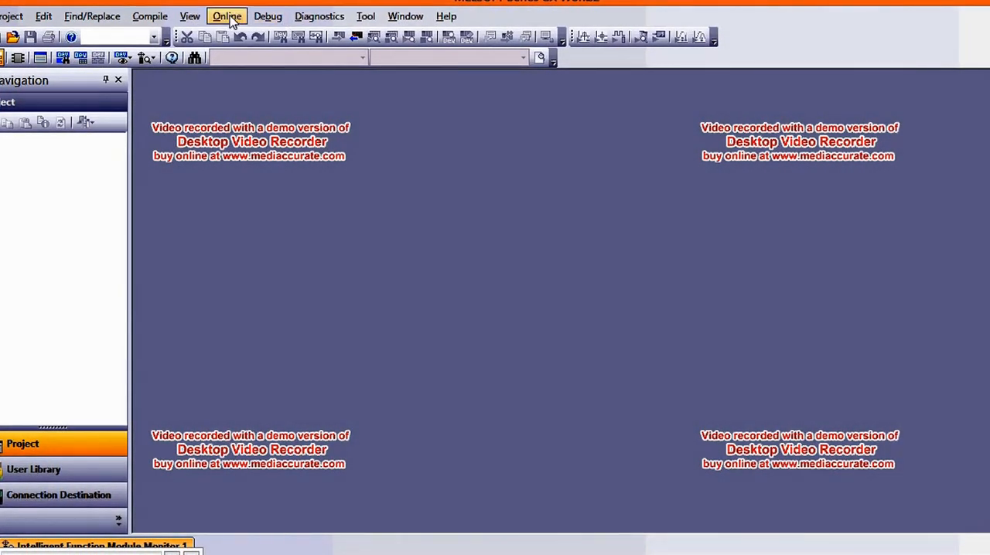
Create a new QCPU (Q mode) Q03UDE simple project using ladder language
click(10, 16)
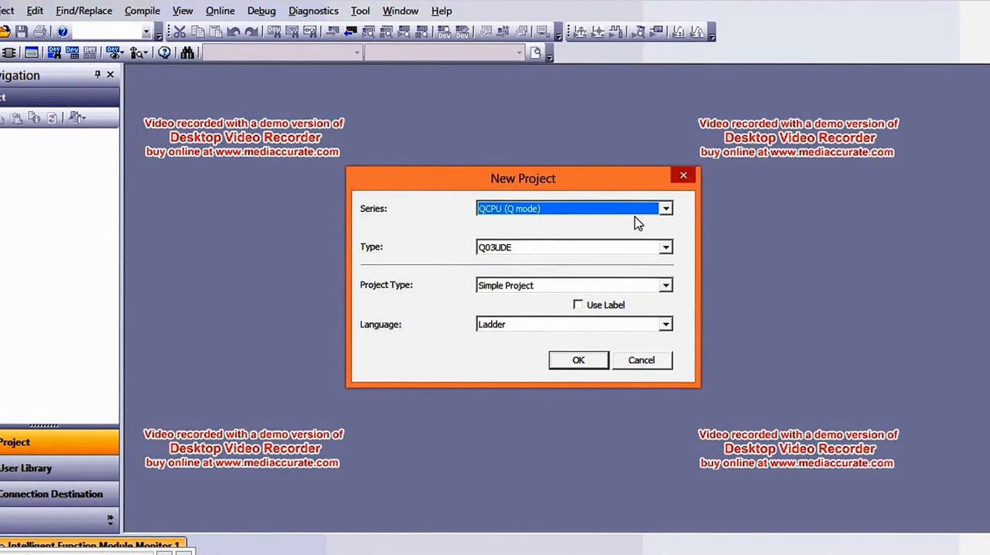
mouse_move(640, 212)
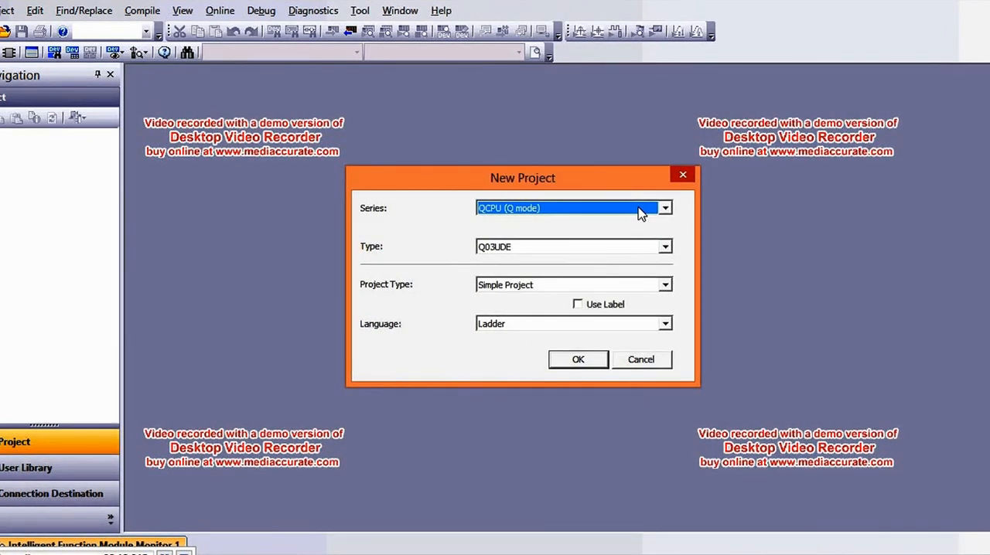
click(573, 246)
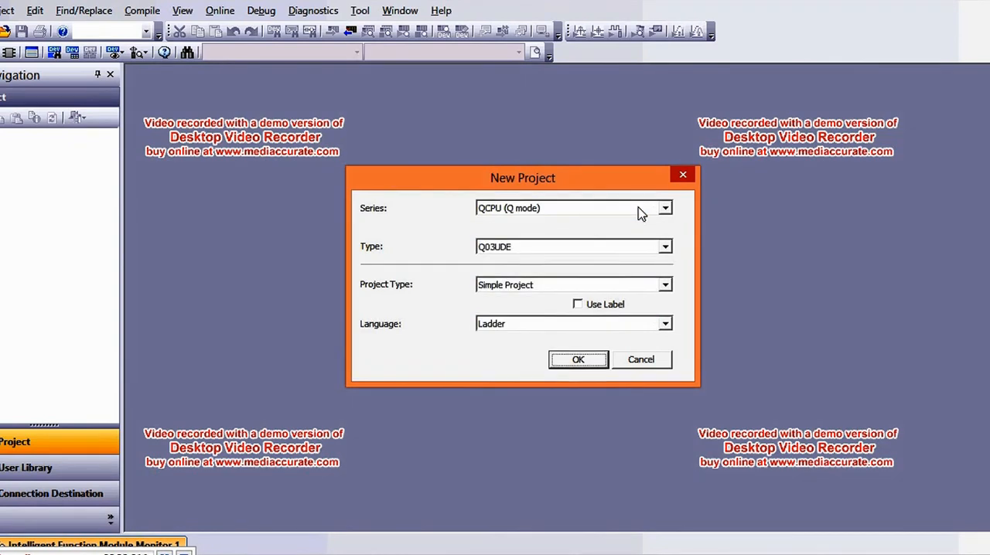
click(578, 359)
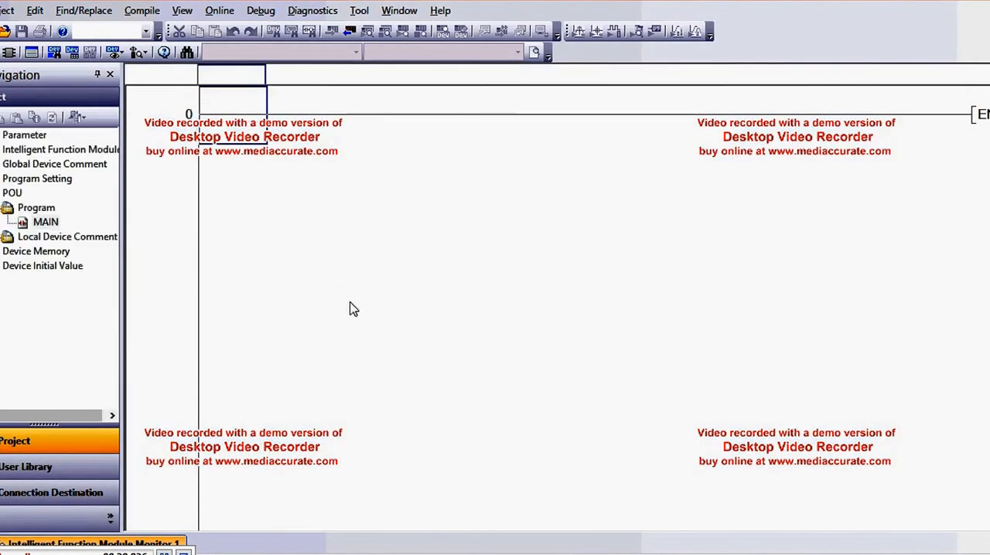
Open the MAIN ladder program in write mode and expand the Parameter node
double_click(45, 222)
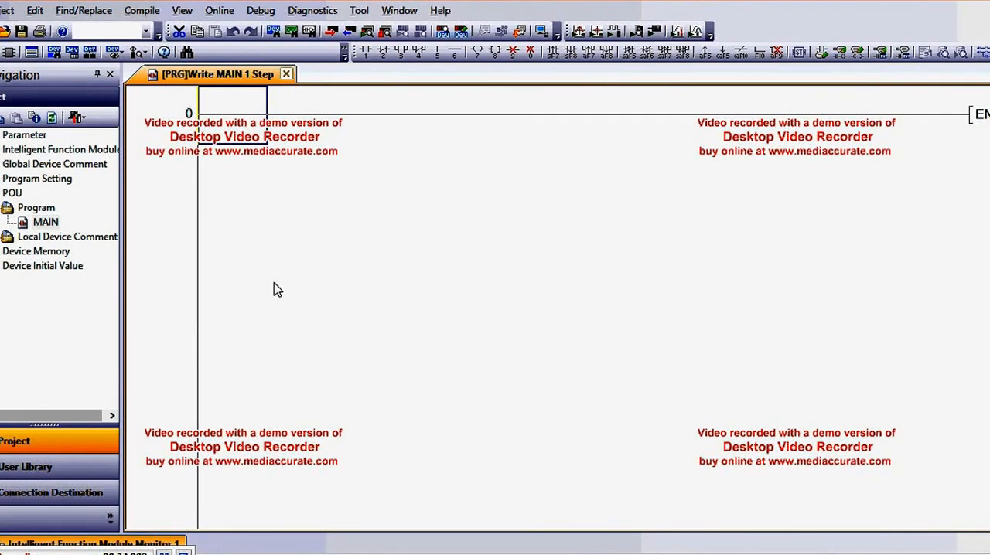
click(45, 222)
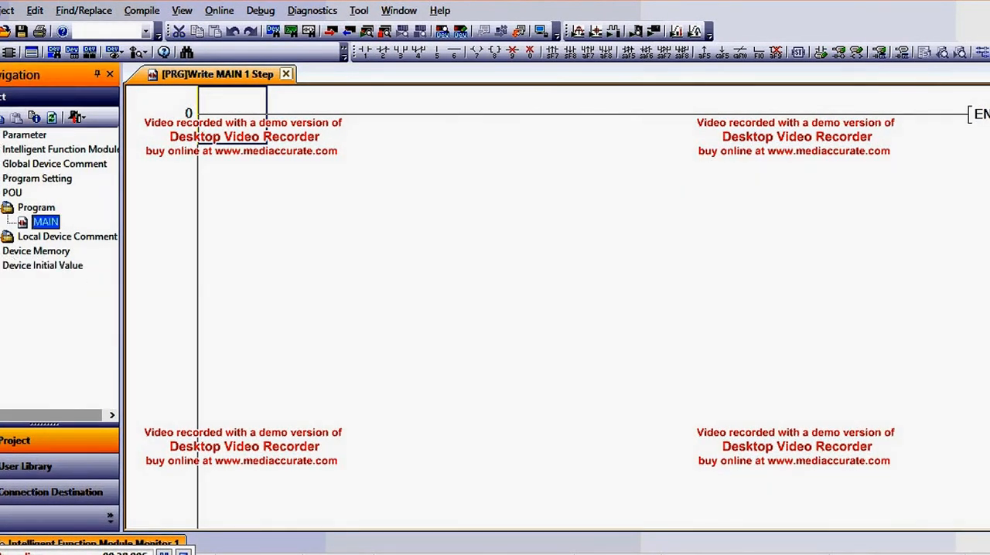
click(24, 134)
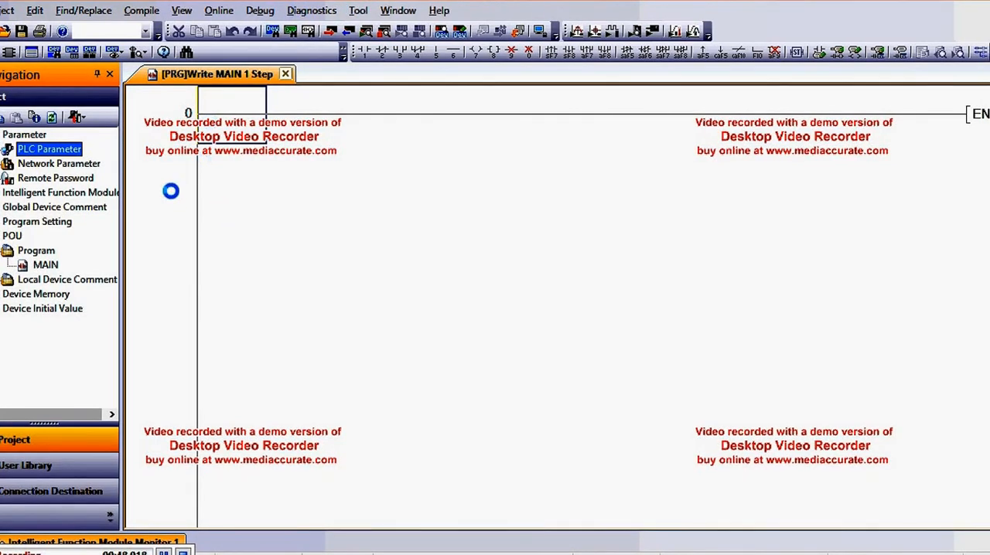
In PLC Parameter, set the built-in Ethernet port IP address to 192.168.3.39
double_click(48, 148)
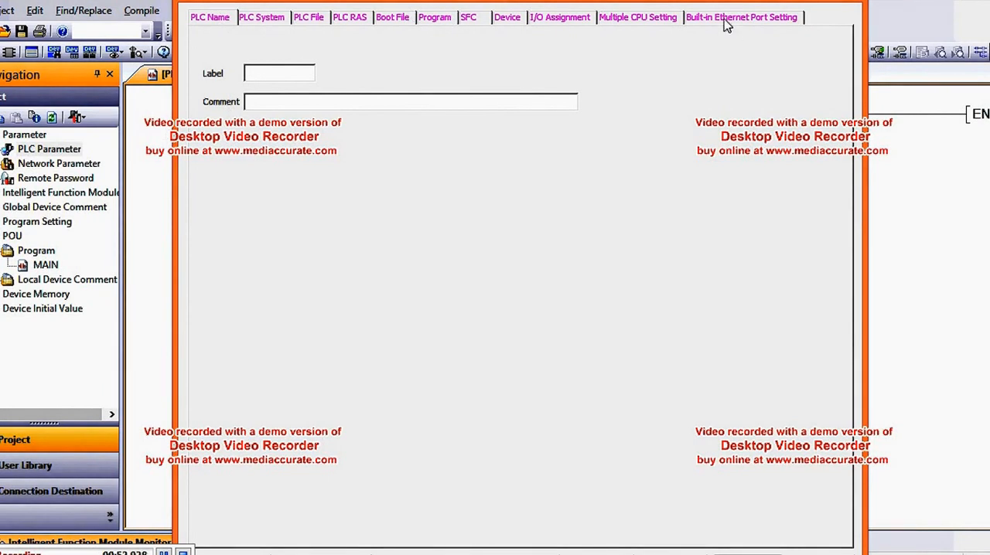
click(739, 17)
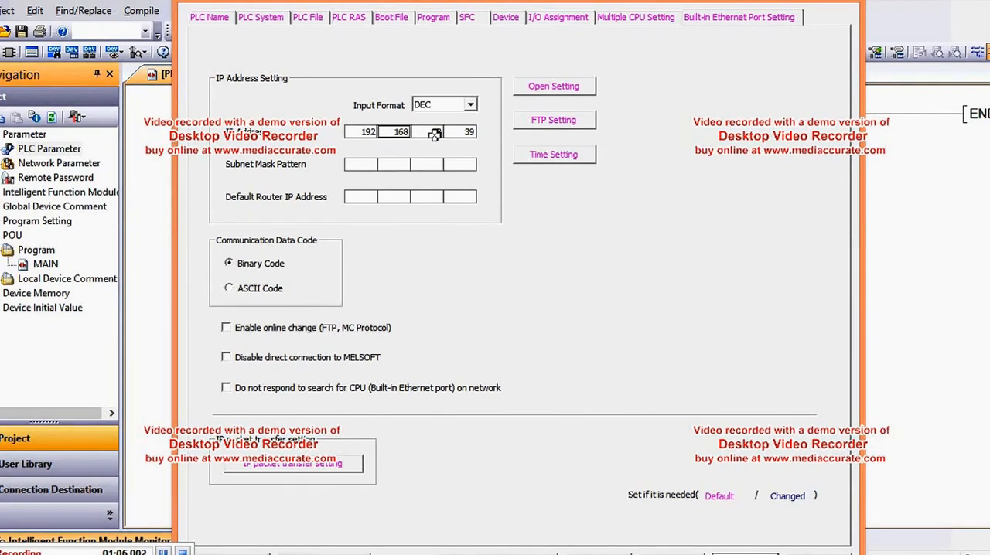
text(3)
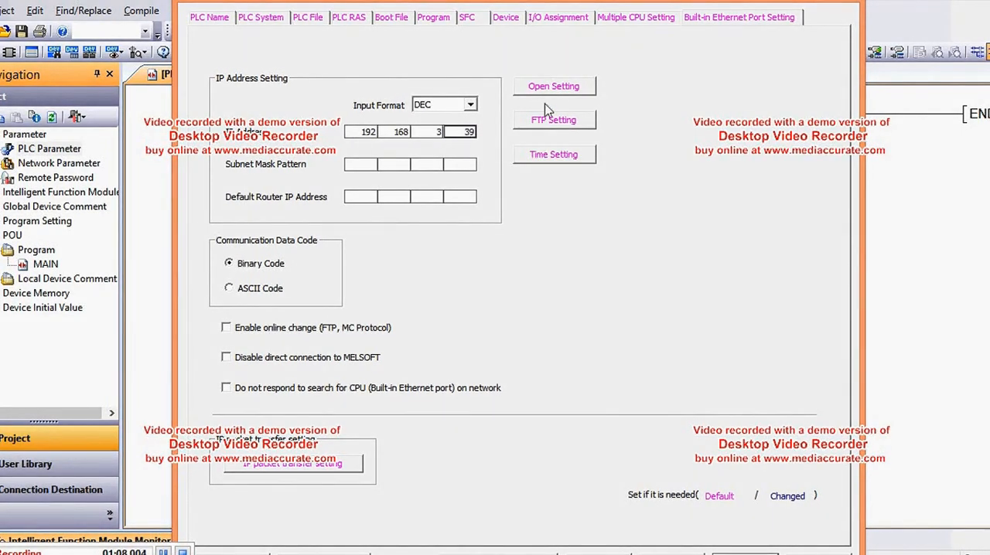
click(552, 86)
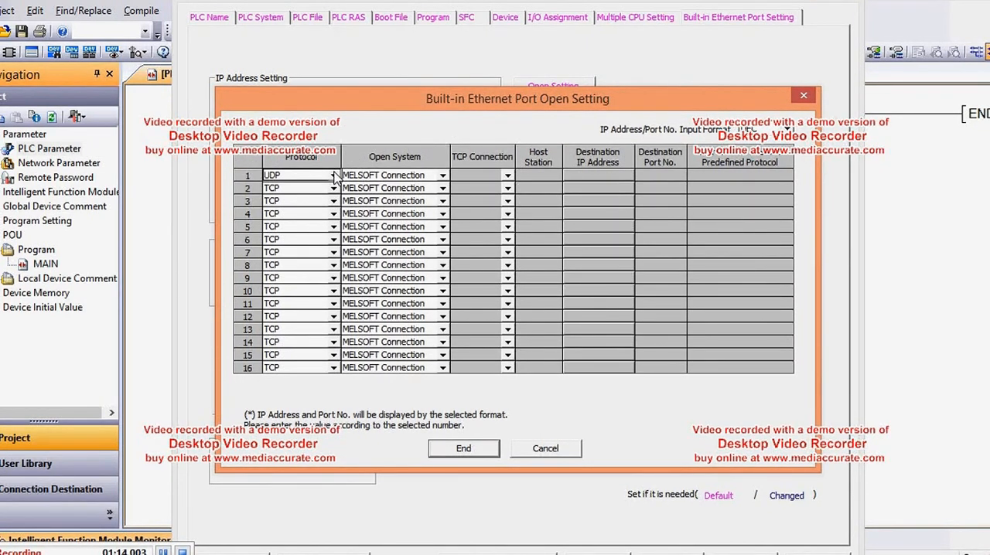
mouse_move(440, 181)
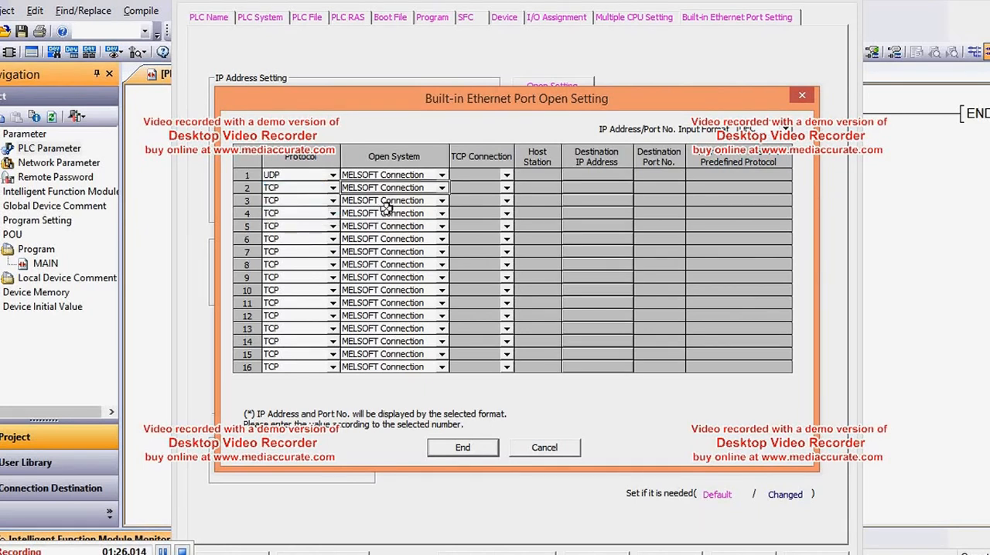
Set connection 2 to MC Protocol with host station port 4013
click(442, 187)
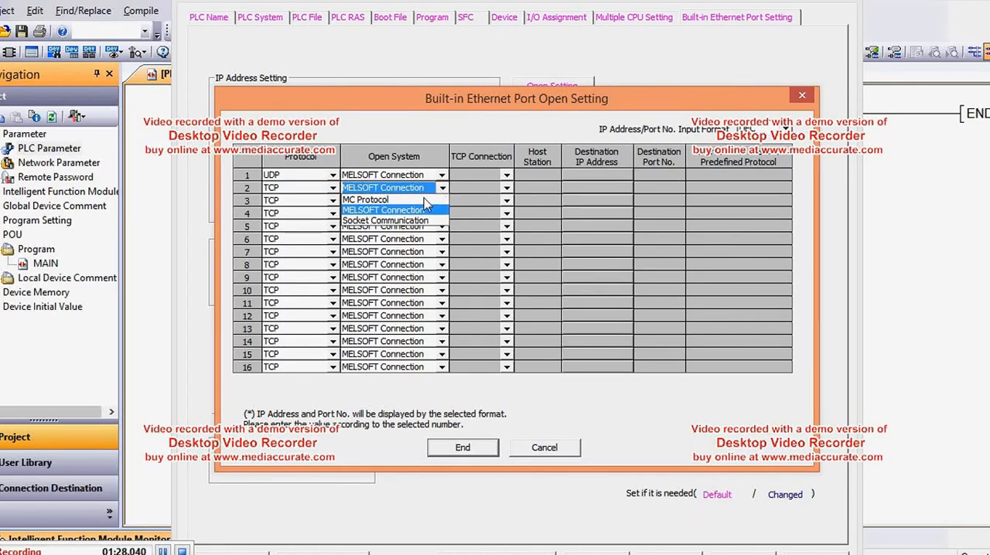
click(364, 200)
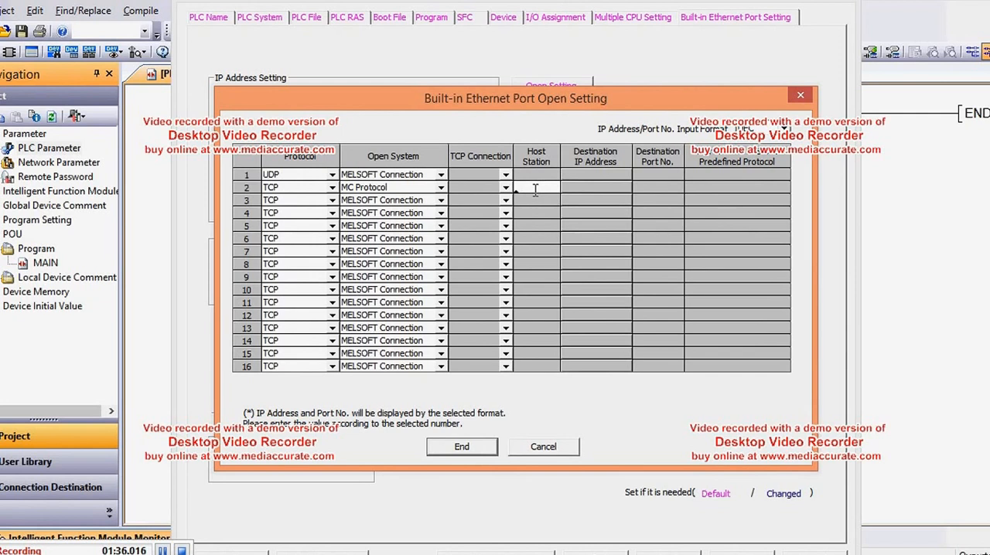
text(4013)
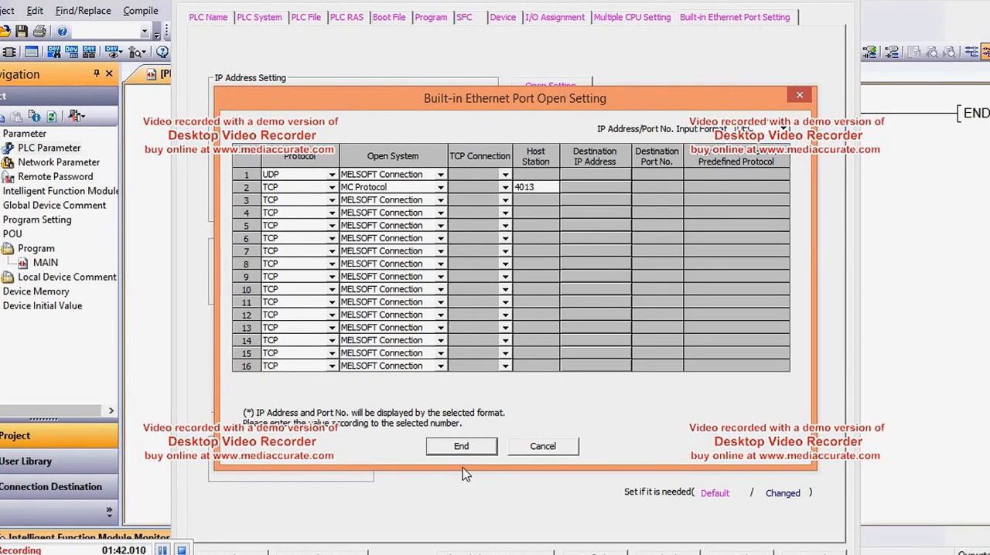
click(333, 199)
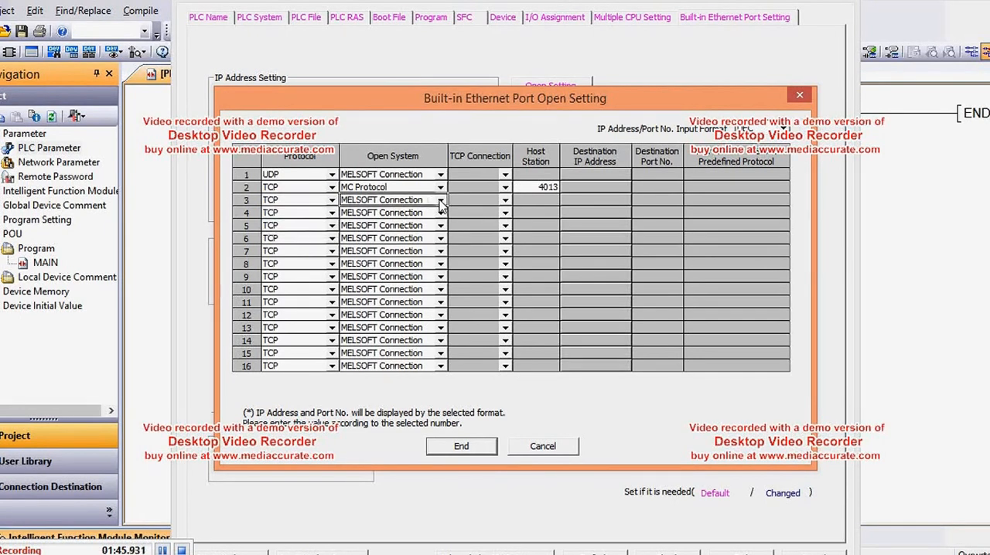
Set connection 3 to MC Protocol with host port 4015 and end Open Setting
click(439, 200)
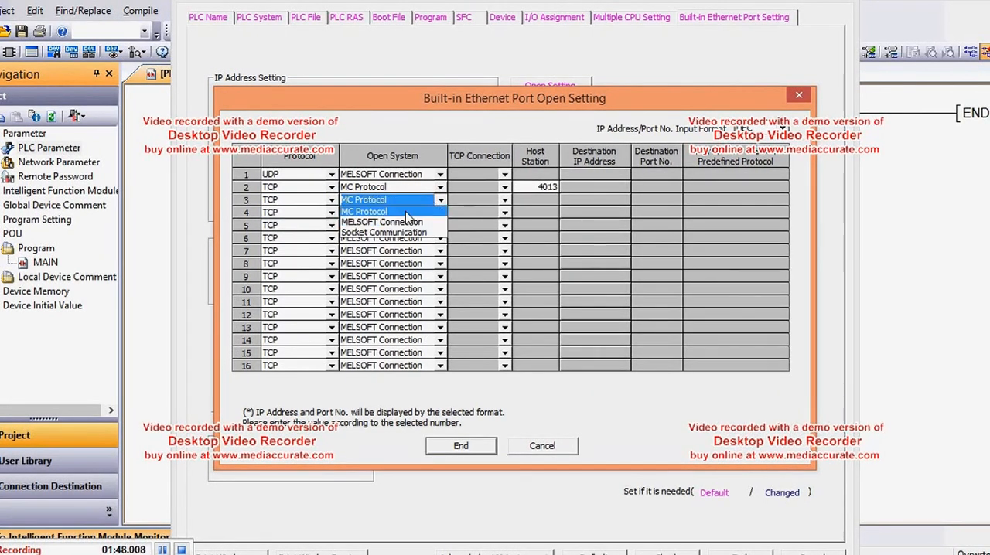
click(363, 199)
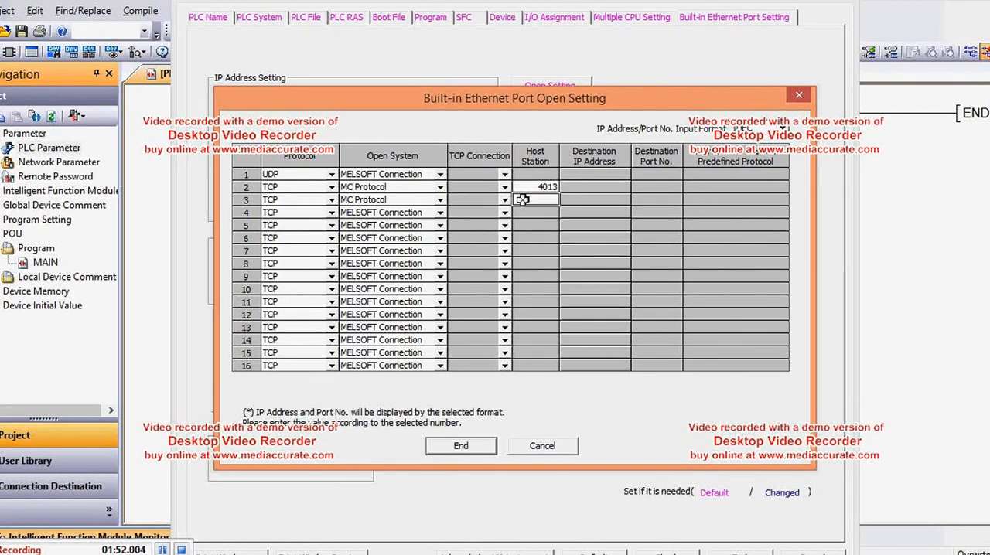
text(4015)
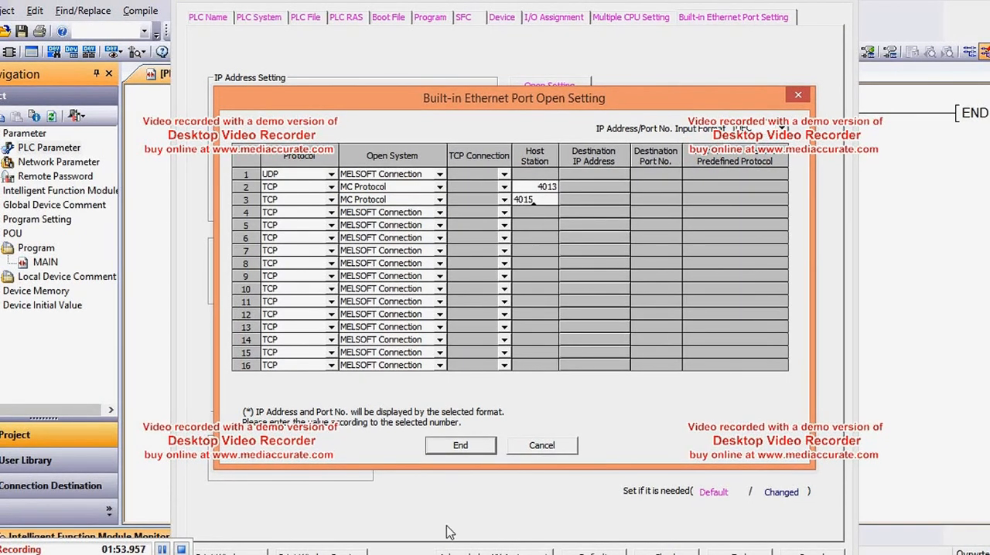
click(460, 445)
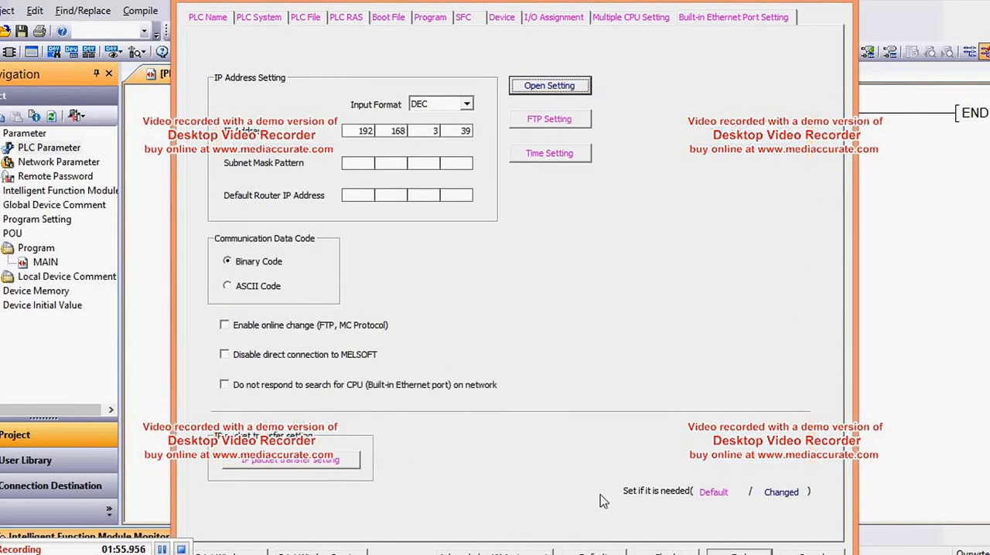
mouse_move(798, 509)
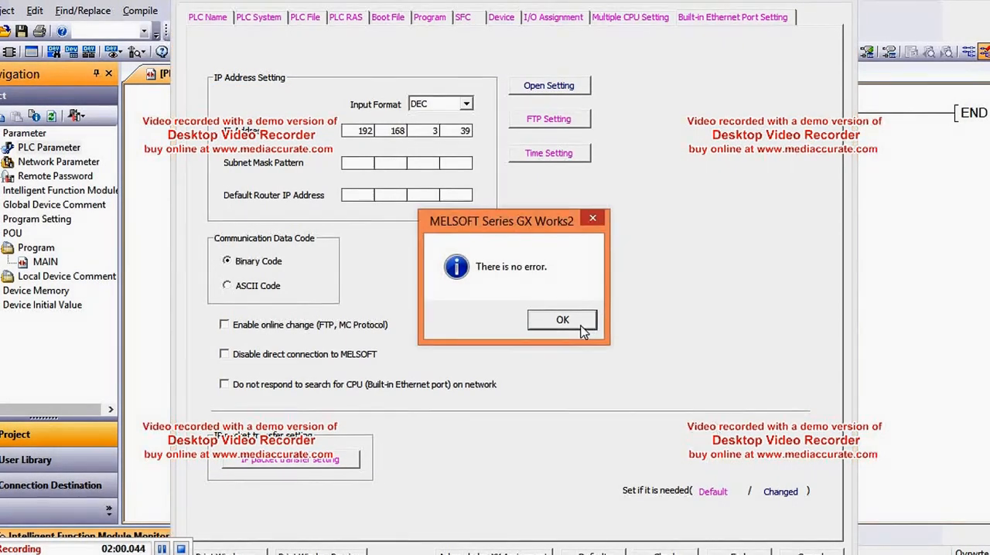
Dismiss the no-error message, enable online change (FTP, MC Protocol), and close PLC Parameter
click(562, 320)
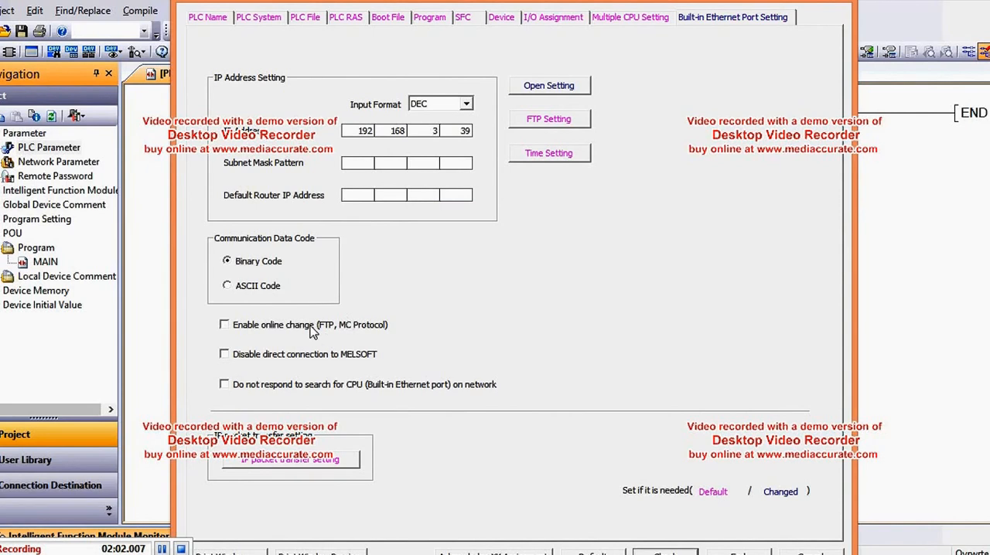
click(224, 323)
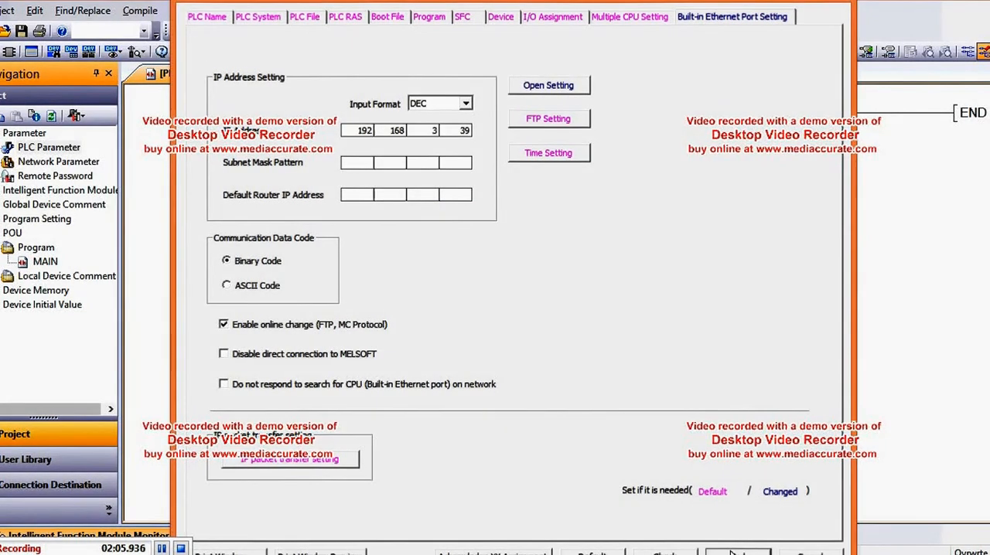
click(307, 10)
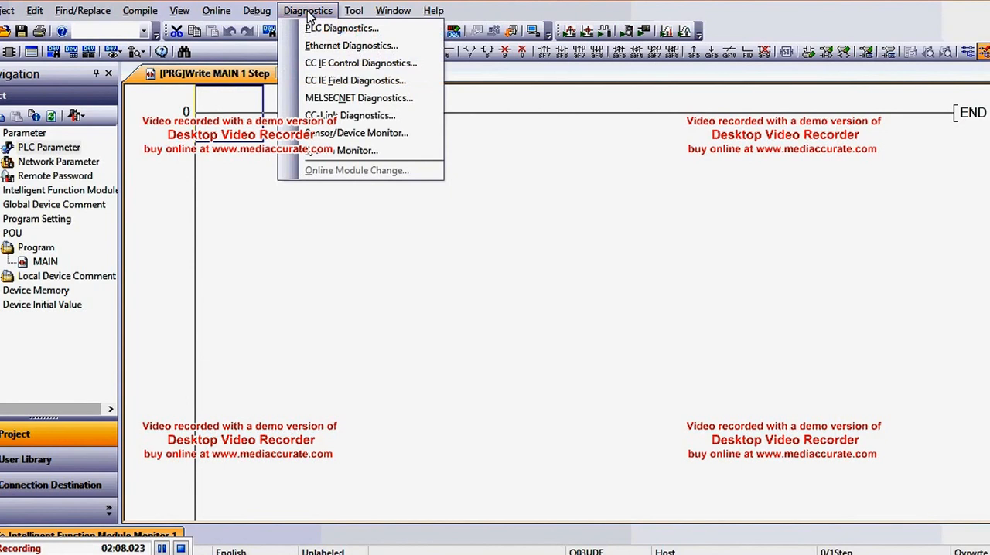